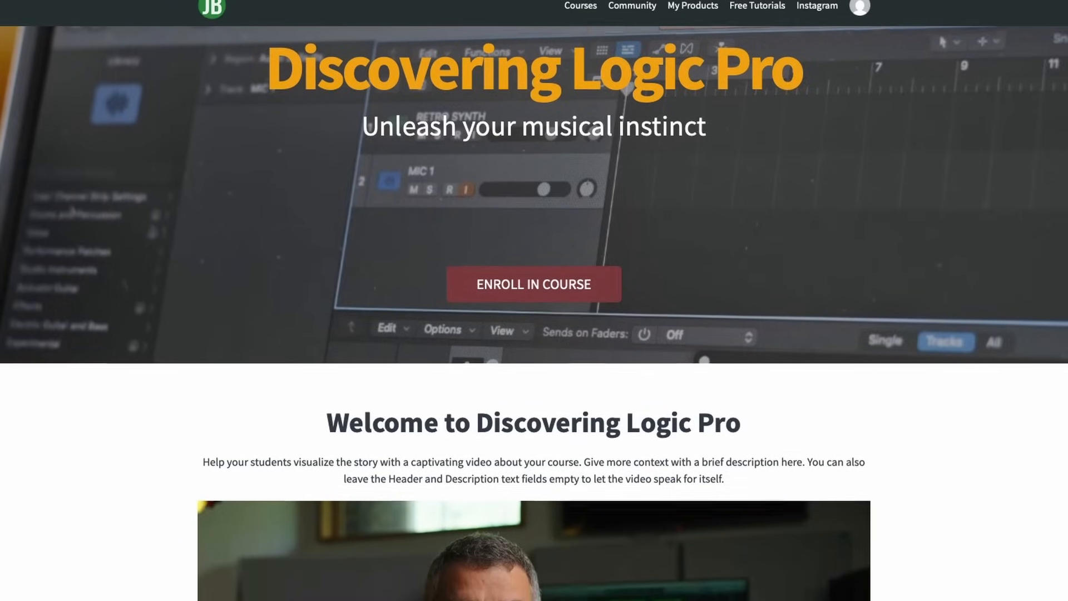
scroll(down, 3)
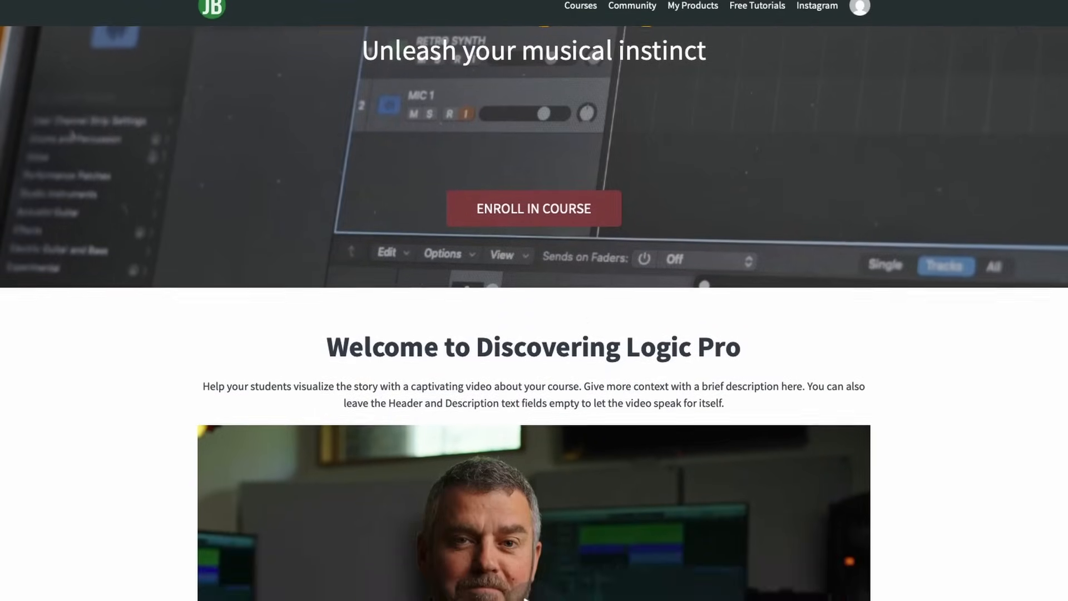
scroll(down, 3)
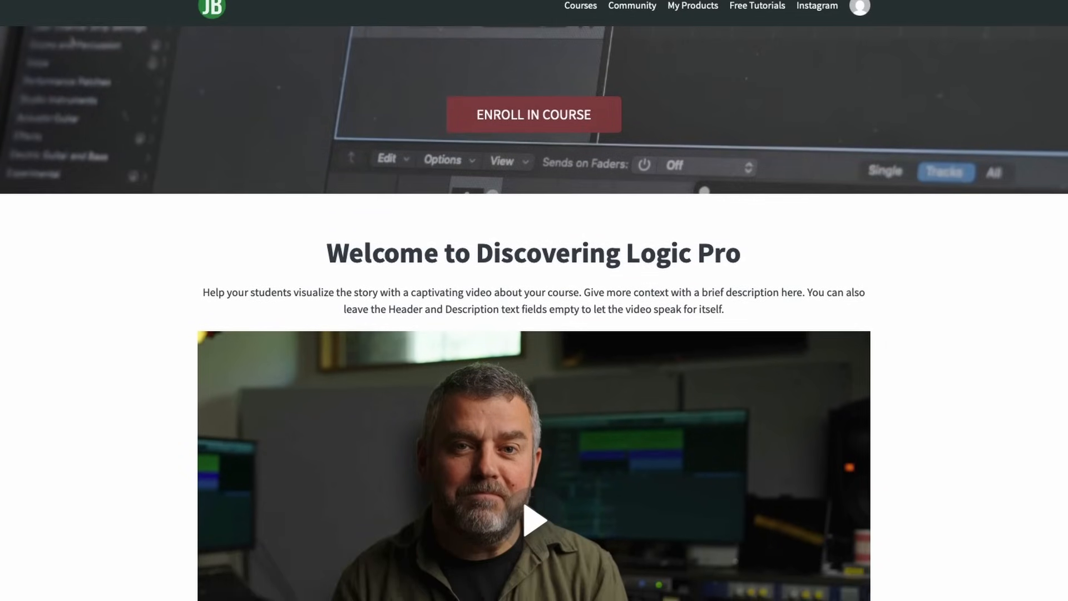
scroll(down, 3)
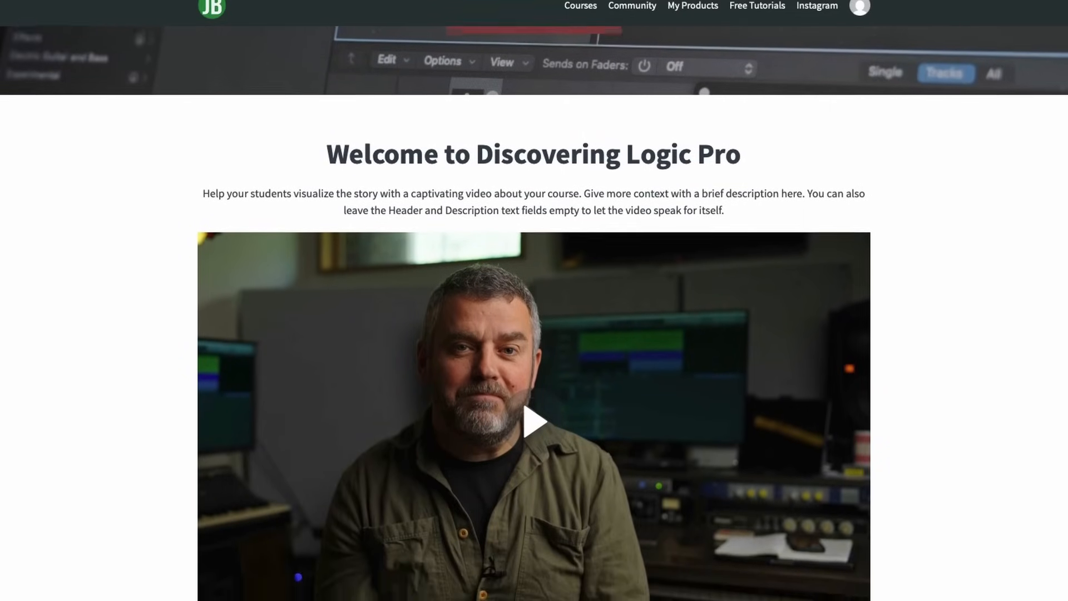
scroll(down, 3)
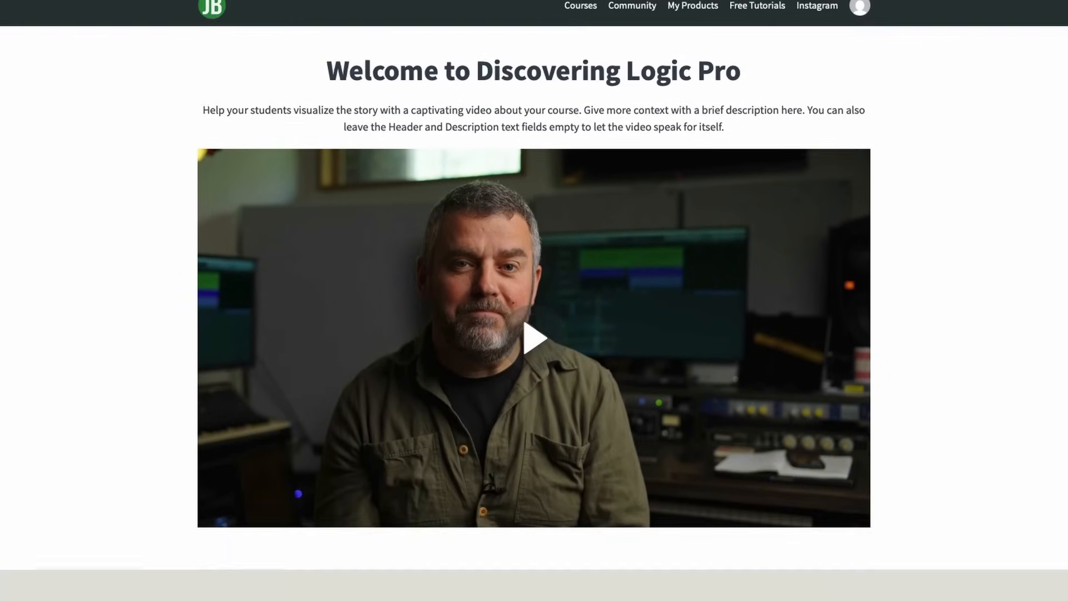
scroll(down, 3)
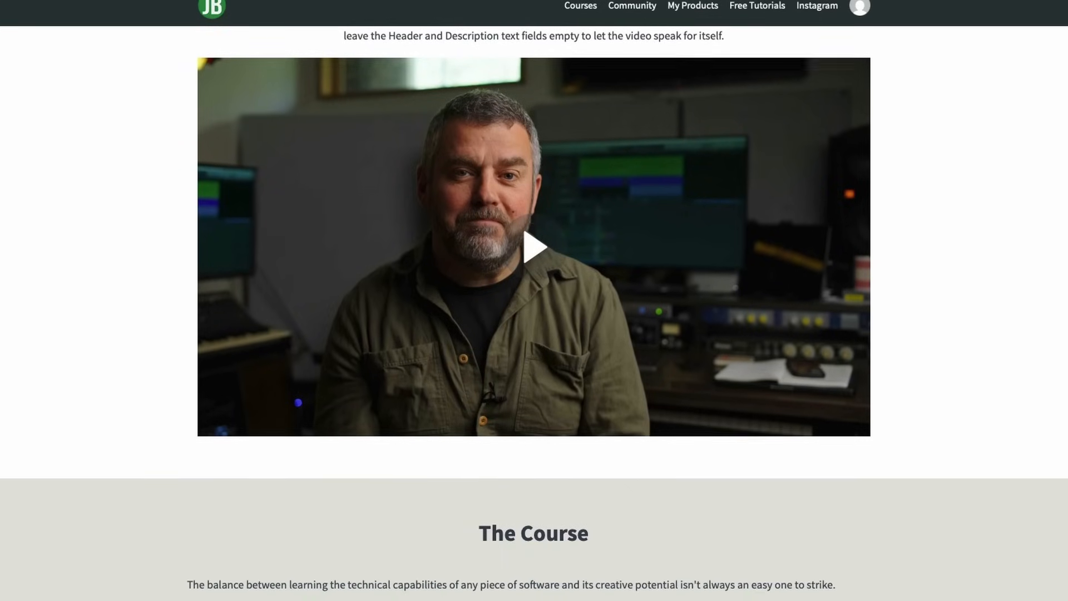
scroll(down, 3)
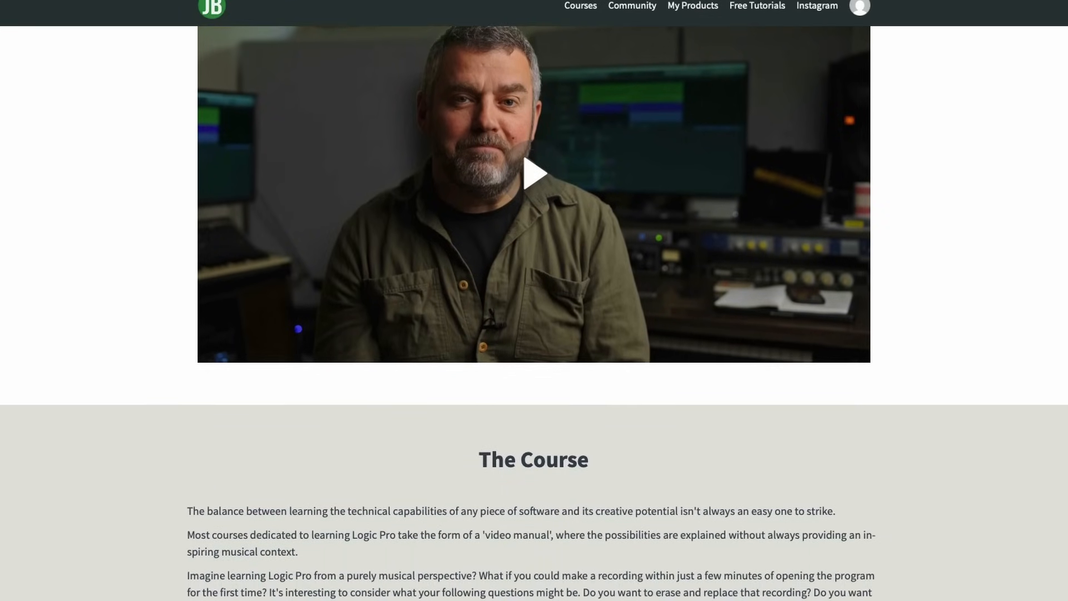
scroll(down, 3)
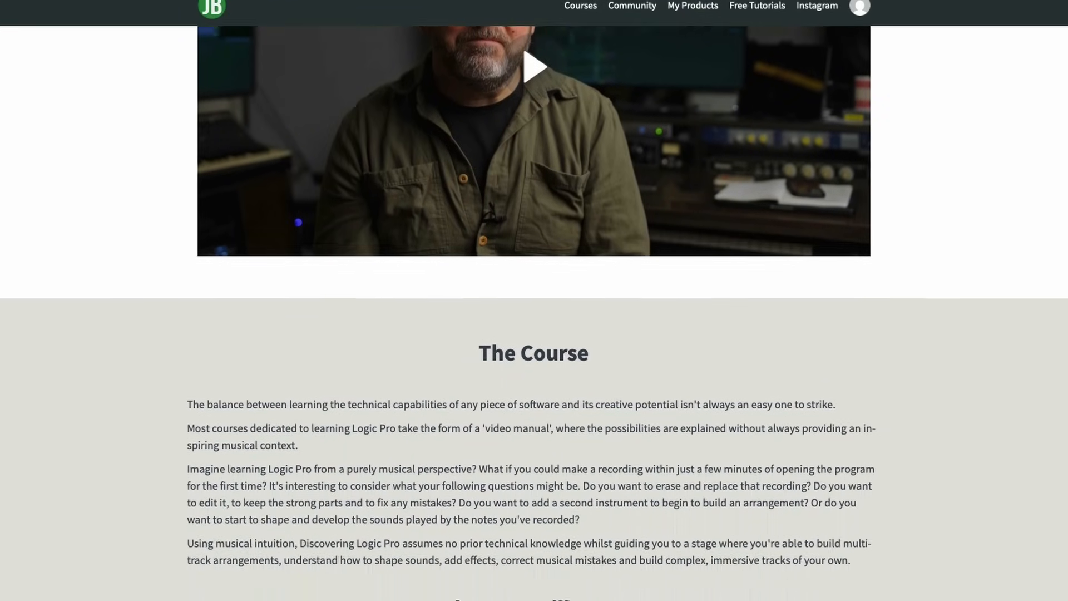